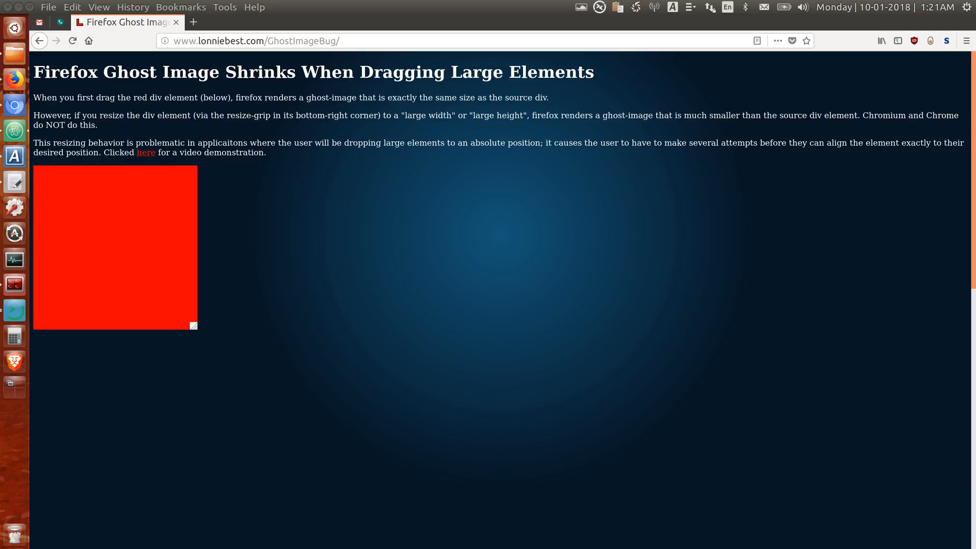
mouse_move(152, 236)
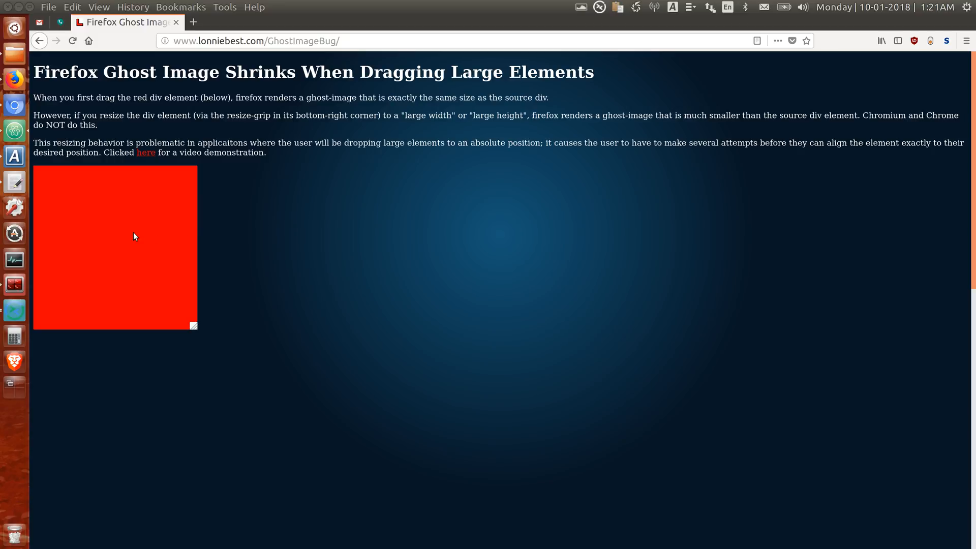
mouse_move(123, 236)
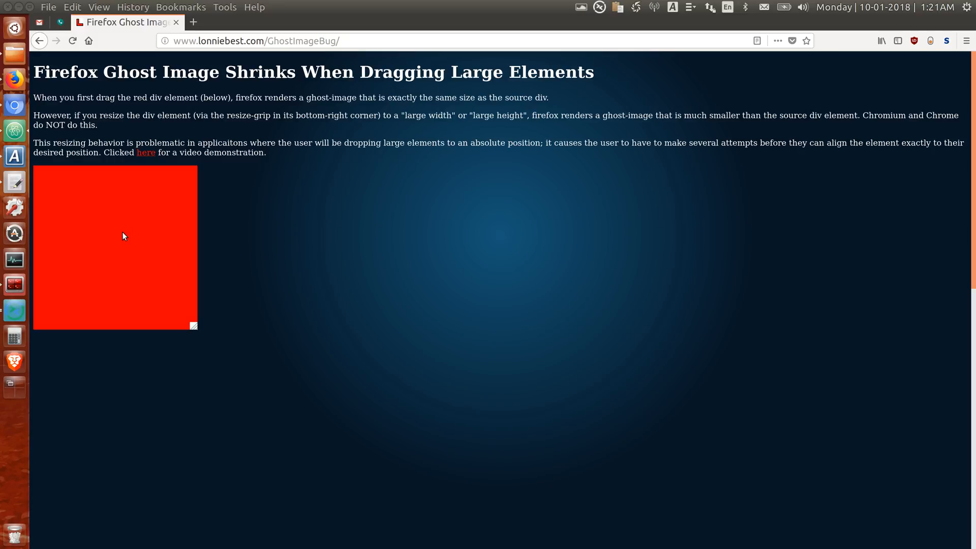
mouse_move(112, 238)
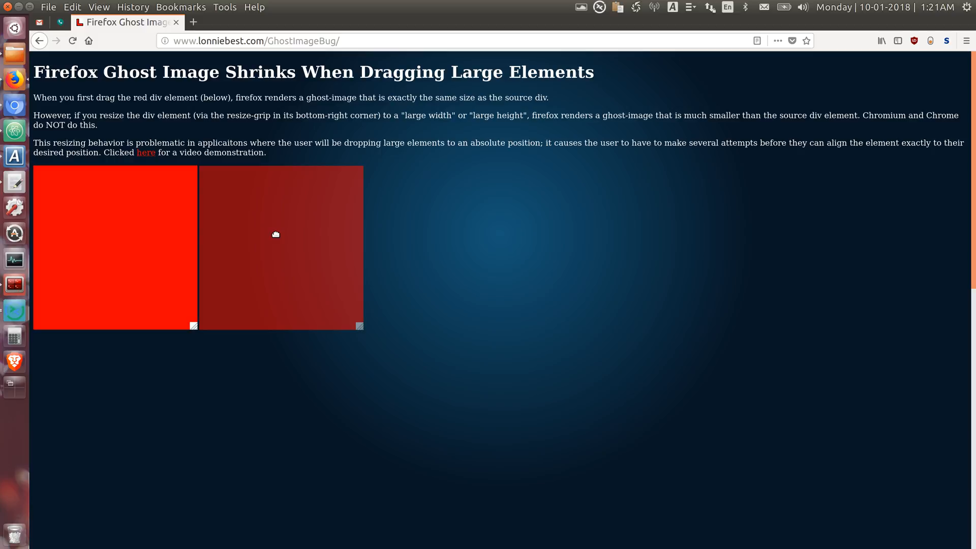
Step: Drop the square, stretch the red div much taller, and drag it to reveal a smaller ghost
left_click_drag(276, 234, 108, 399)
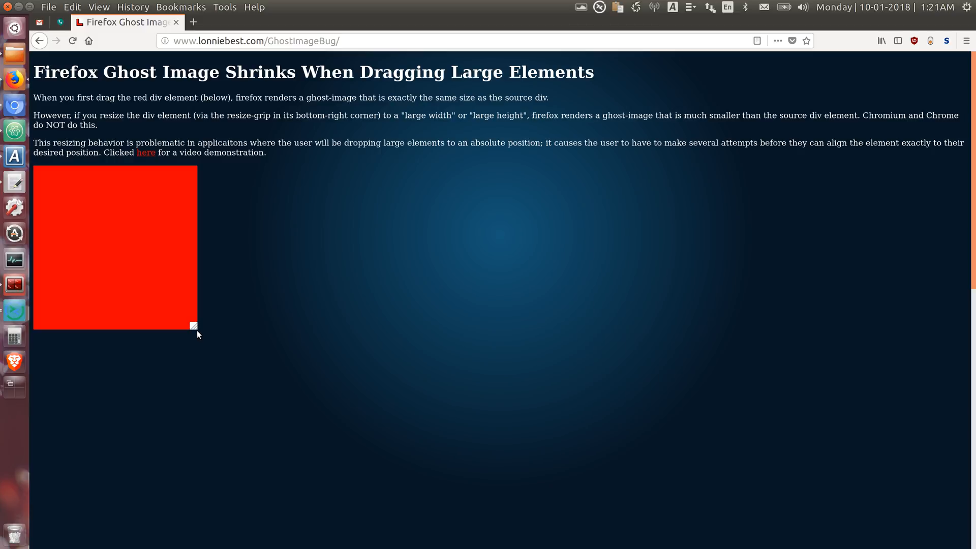
left_click_drag(194, 326, 184, 527)
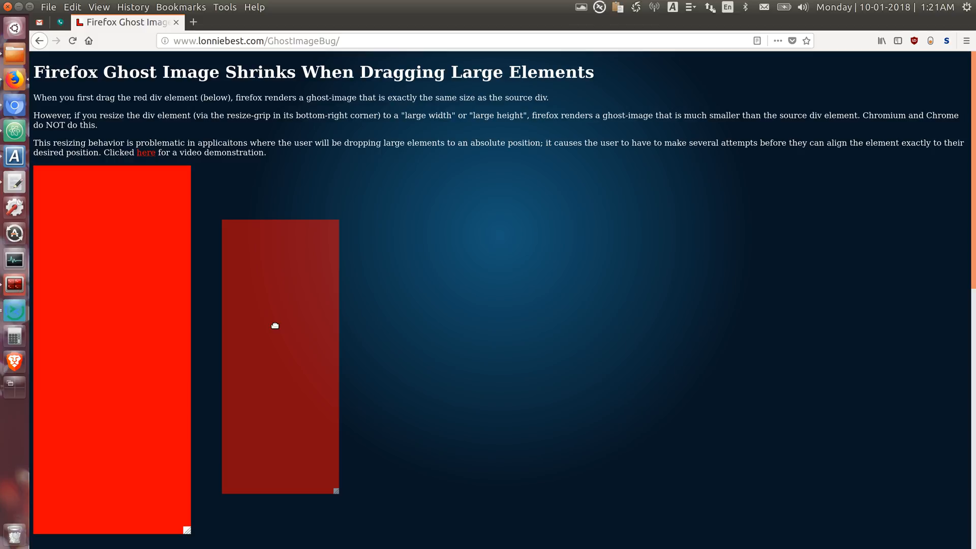
left_click_drag(274, 325, 278, 334)
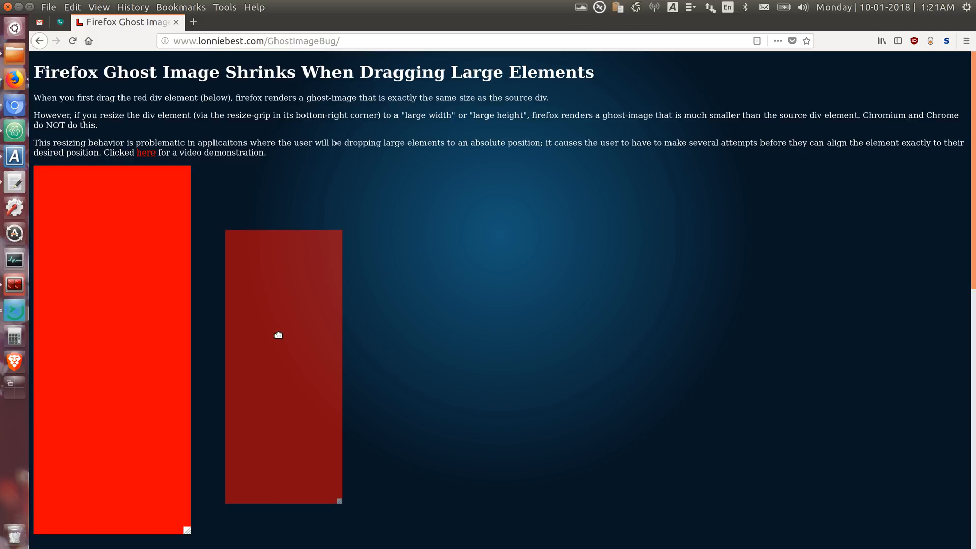
left_click_drag(278, 335, 293, 331)
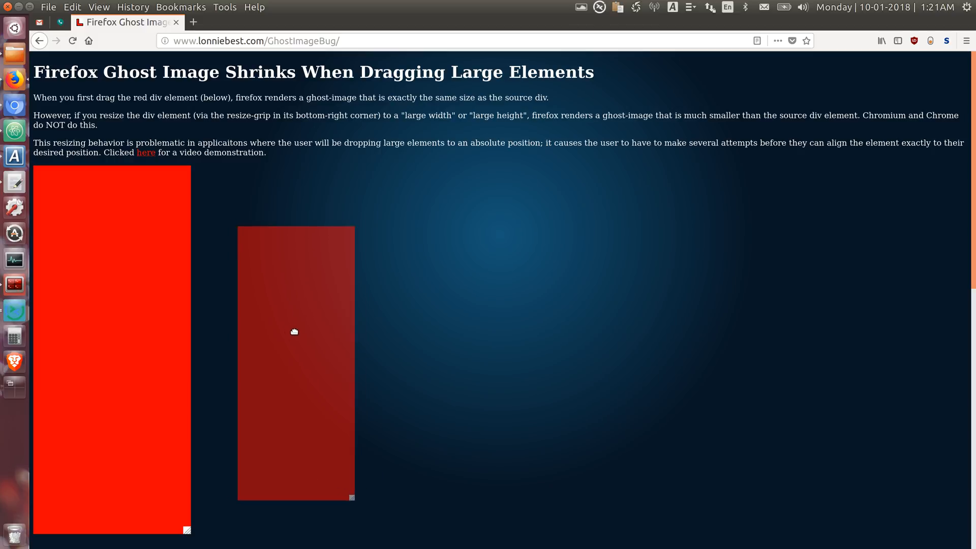
left_click_drag(294, 332, 294, 327)
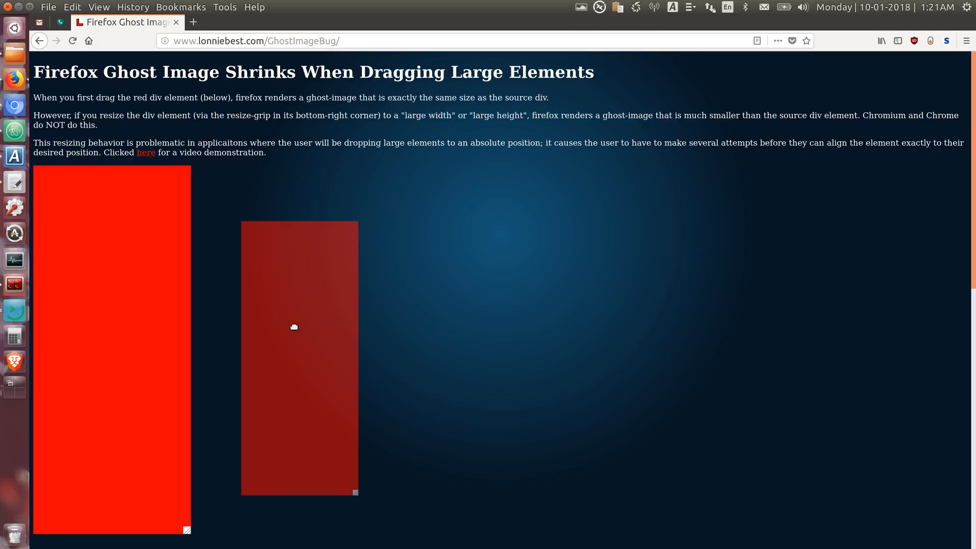
left_click_drag(294, 327, 271, 271)
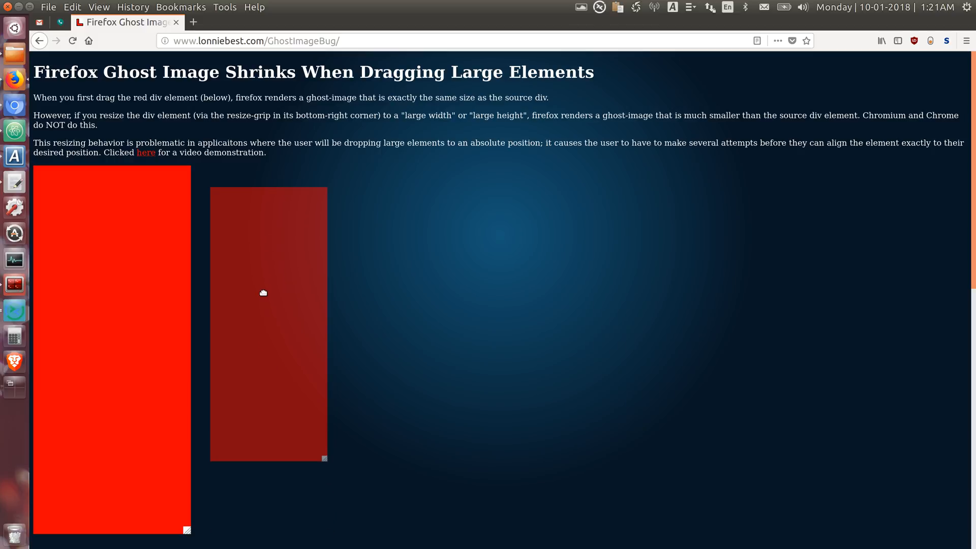
Step: Drop the tall div, enlarge then flatten it into a wide bar, and drag it showing a smaller ghost
left_click_drag(263, 293, 180, 518)
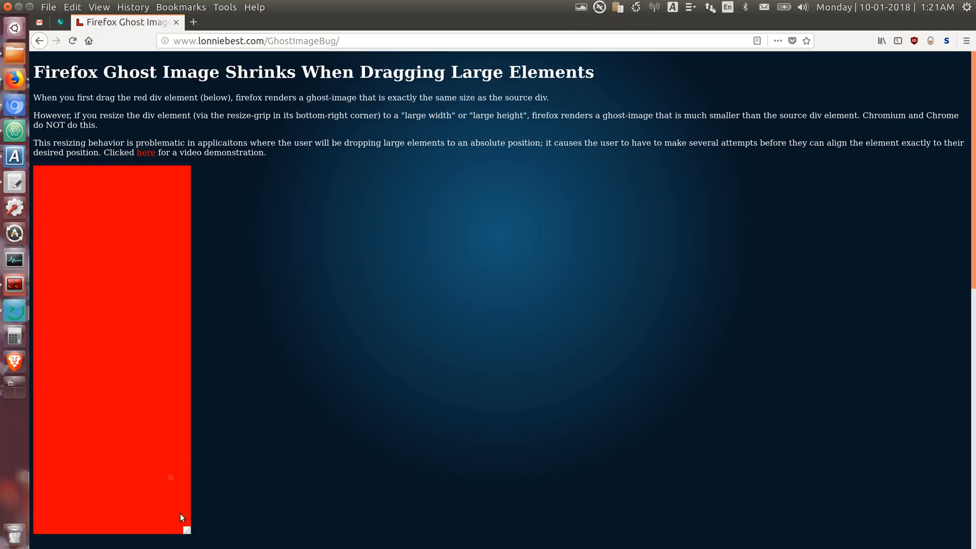
left_click_drag(186, 529, 446, 450)
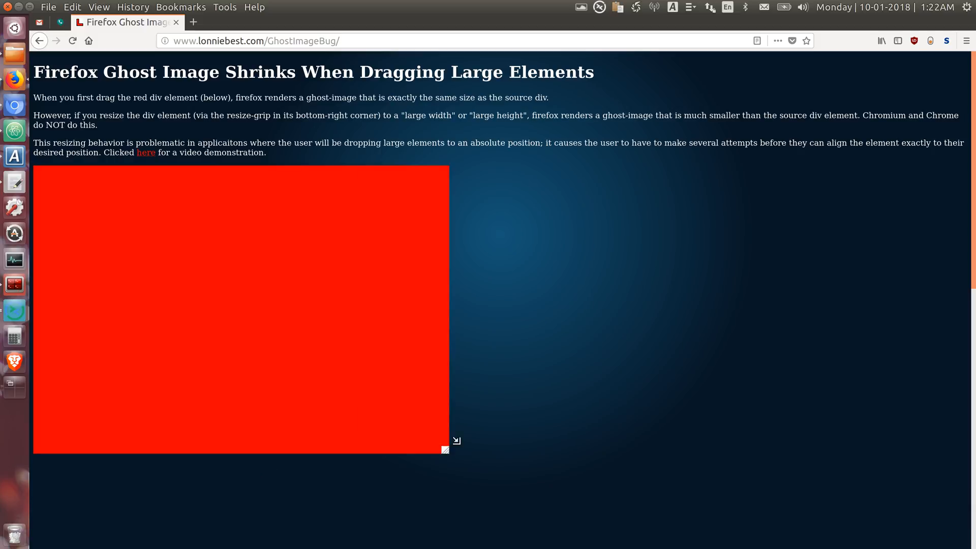
left_click_drag(445, 449, 692, 314)
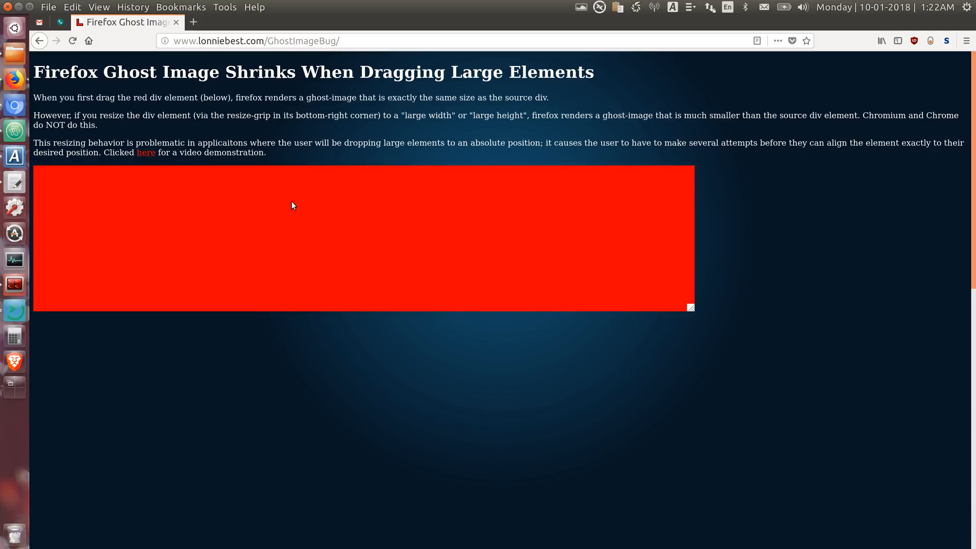
left_click_drag(293, 206, 319, 367)
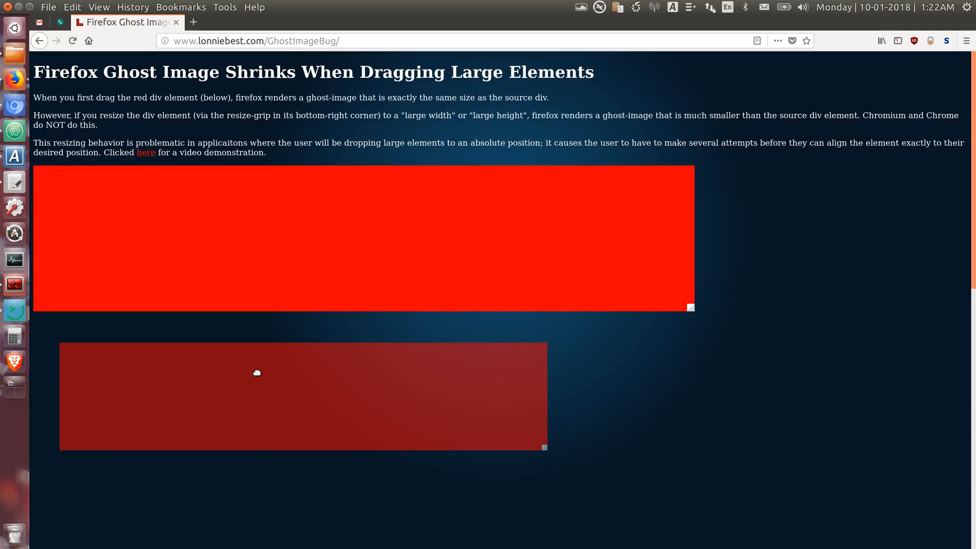
left_click_drag(256, 372, 280, 377)
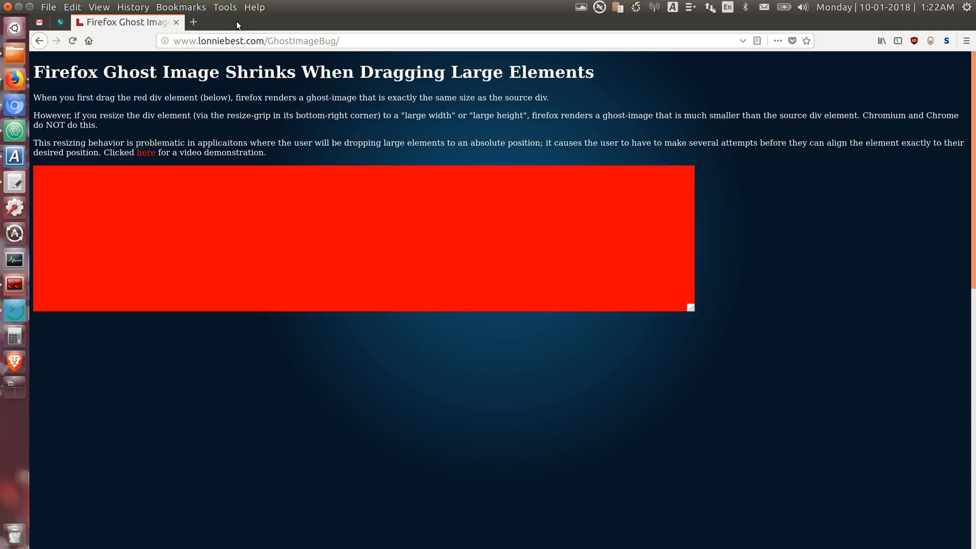
Step: Open Help > About Firefox to confirm version 62.0, then close that window
left_click(255, 7)
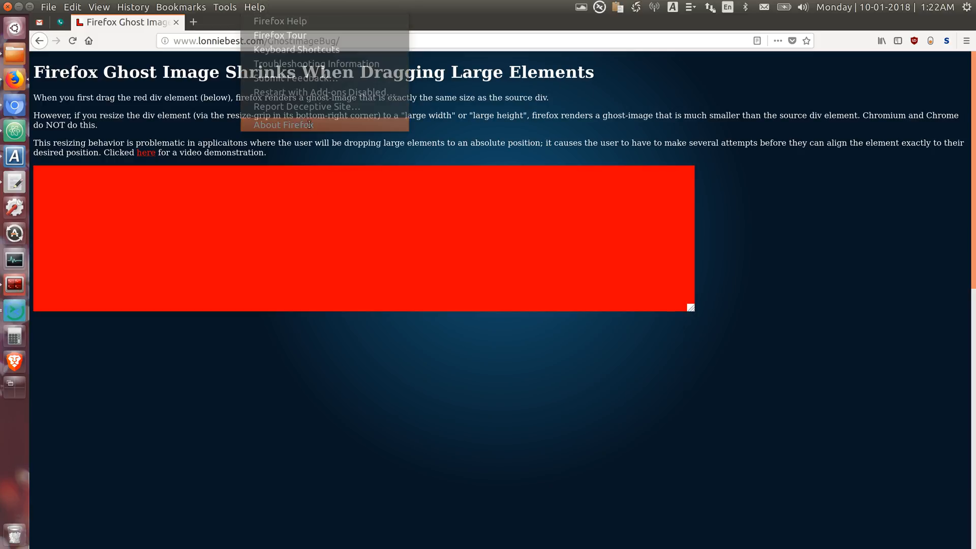
left_click(283, 125)
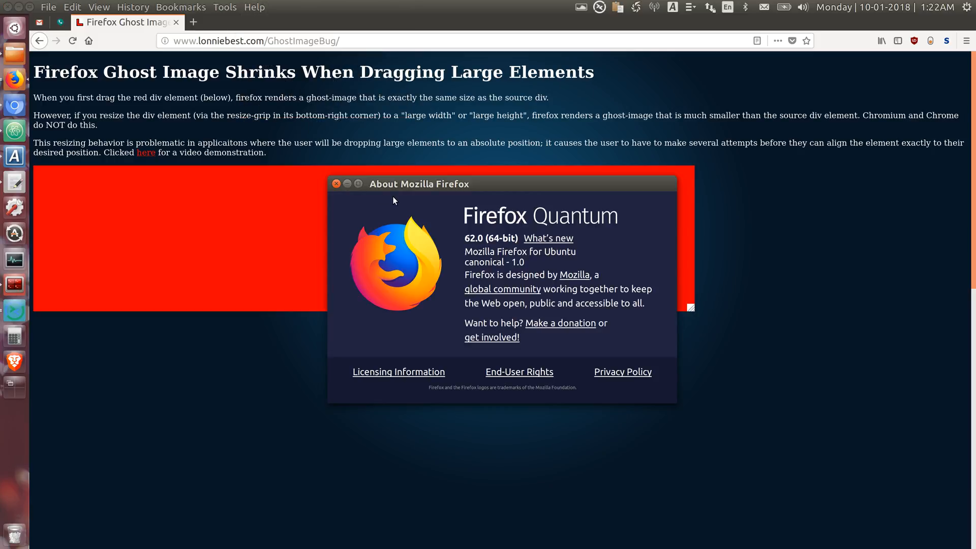
left_click(335, 183)
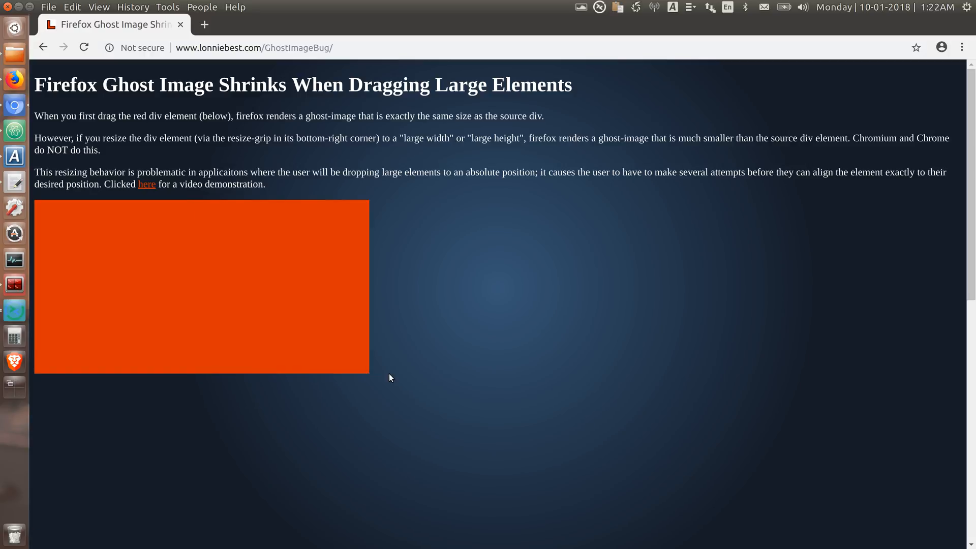
Step: In Chromium, widen the div into a long bar, drag it for a full-size ghost, then reshape it tall and narrow
left_click_drag(367, 370, 909, 332)
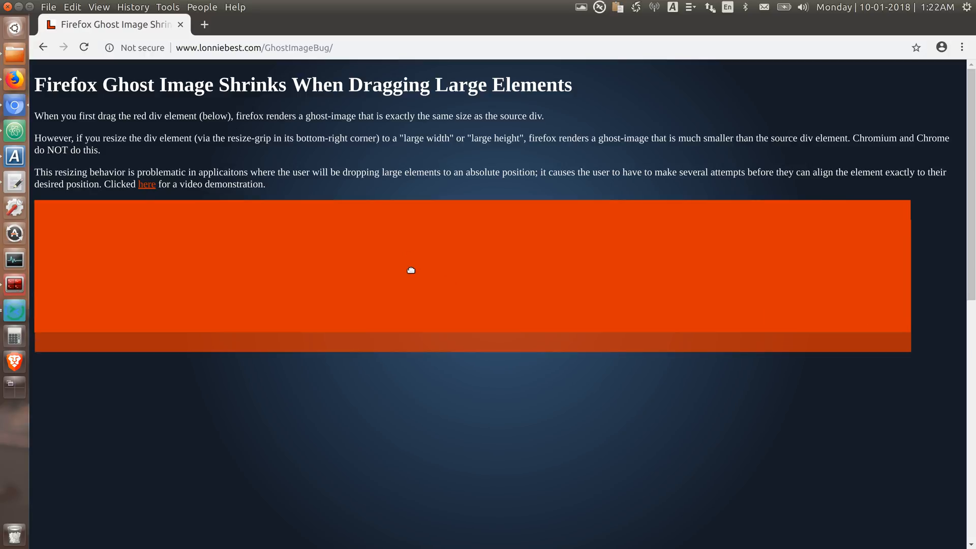
left_click_drag(410, 270, 413, 400)
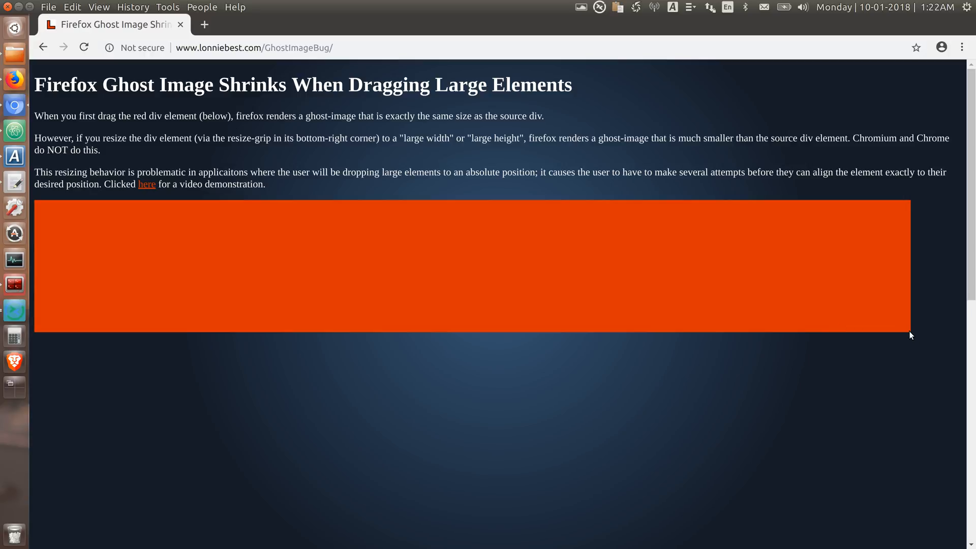
mouse_move(915, 334)
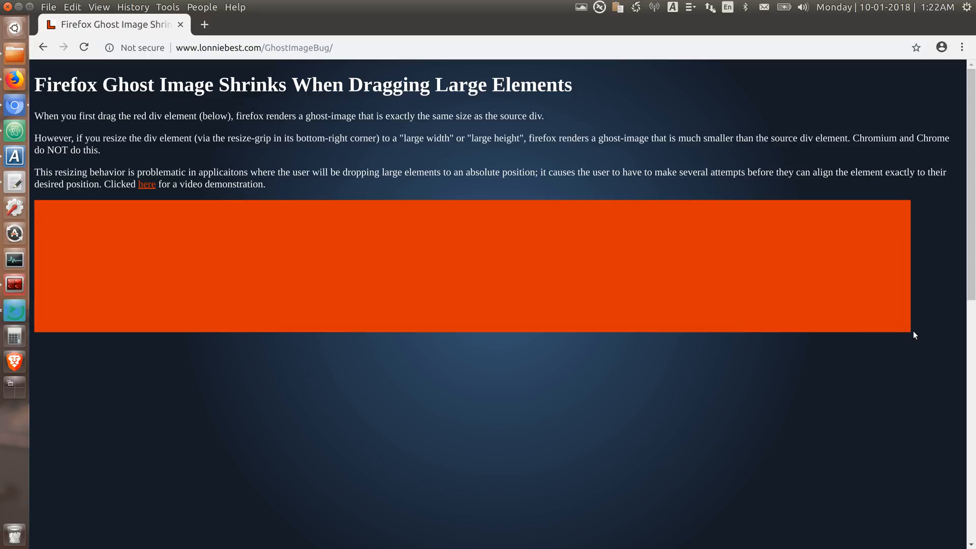
mouse_move(910, 335)
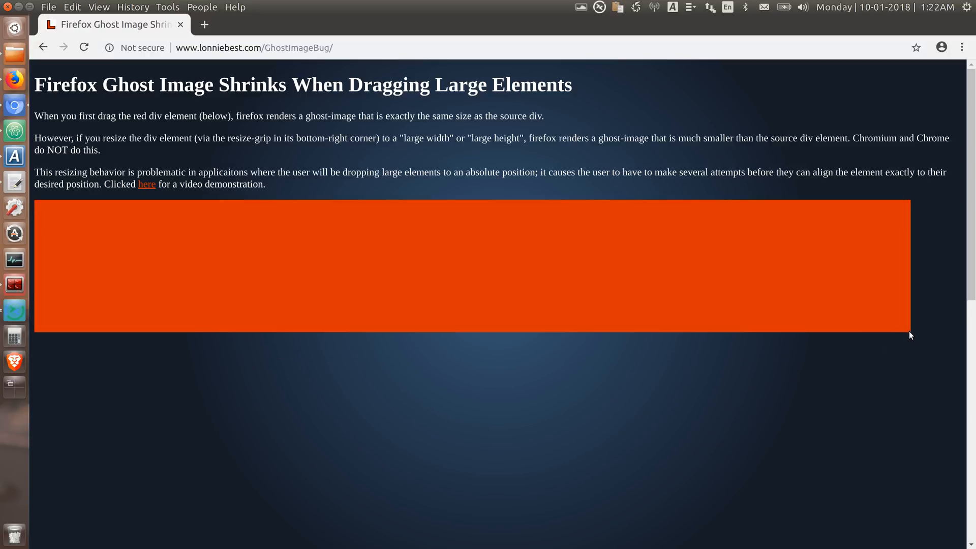
left_click_drag(908, 332, 153, 525)
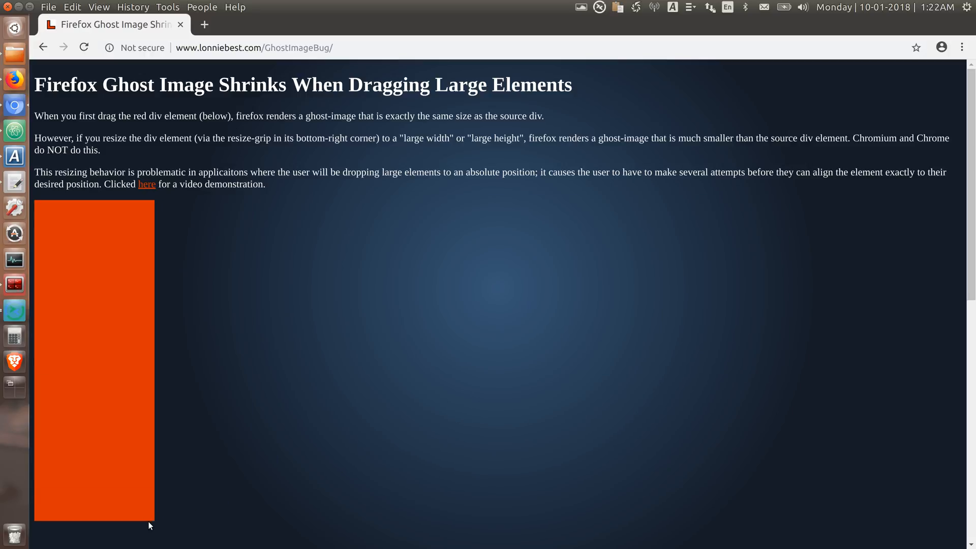